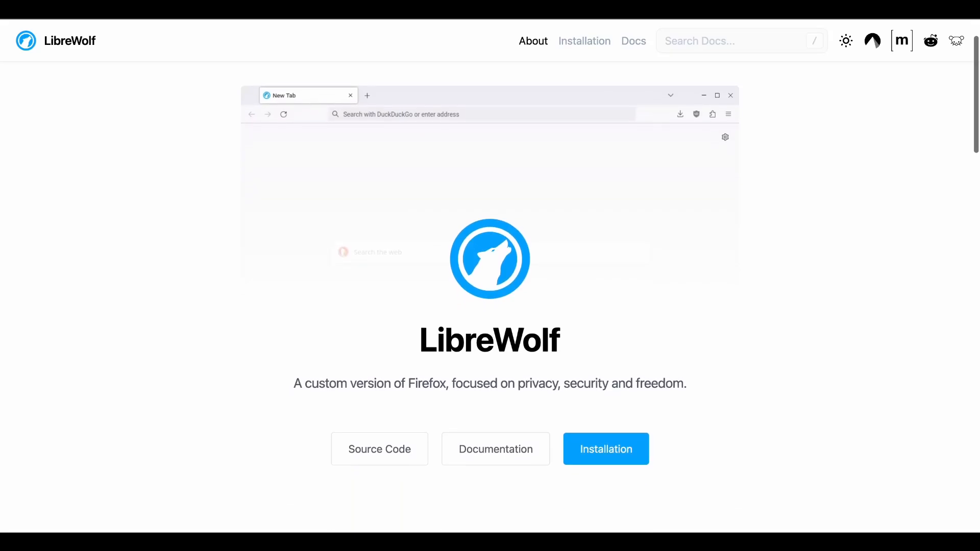
{"action": "scroll", "scroll_direction": "down", "scroll_amount": 3}
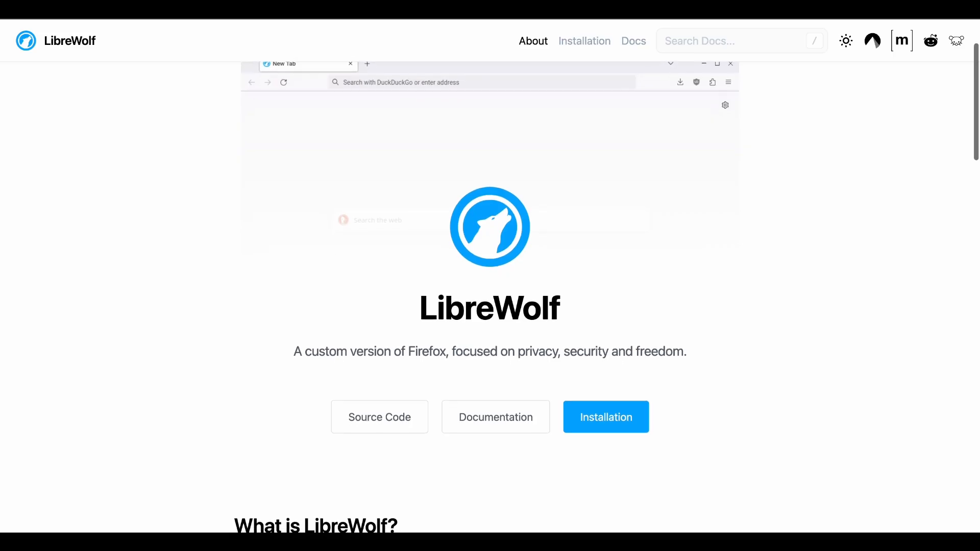
{"action": "scroll", "scroll_direction": "down", "scroll_amount": 3}
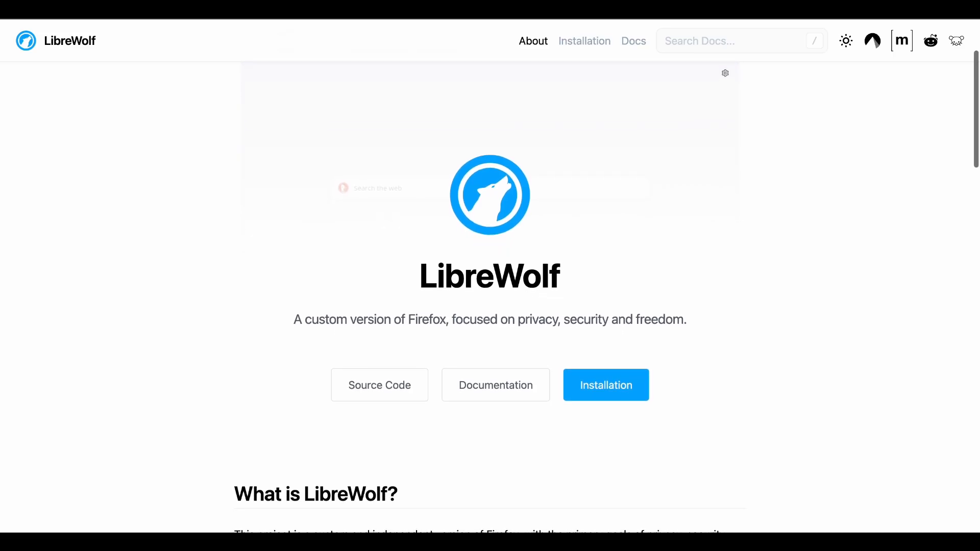
{"action": "scroll", "scroll_direction": "down", "scroll_amount": 3}
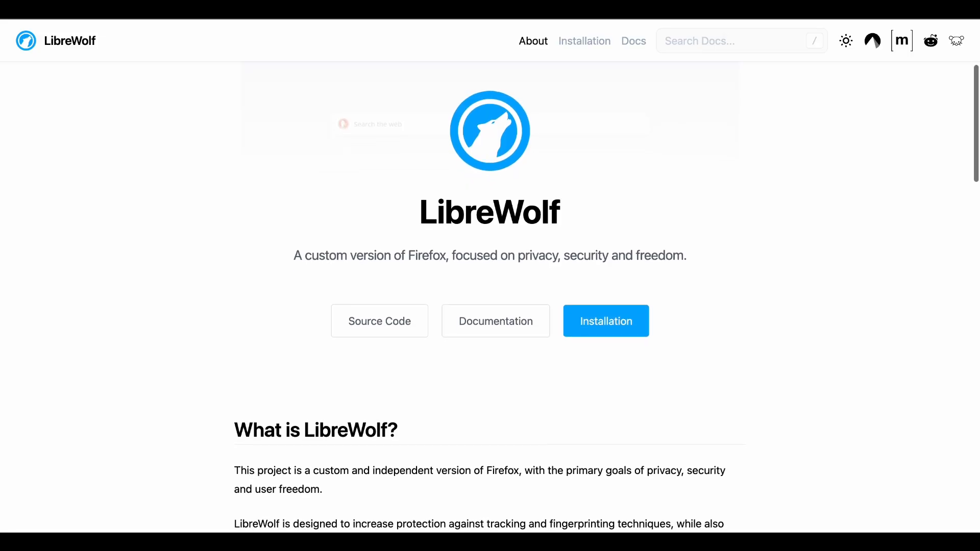
{"action": "scroll", "scroll_direction": "down", "scroll_amount": 3}
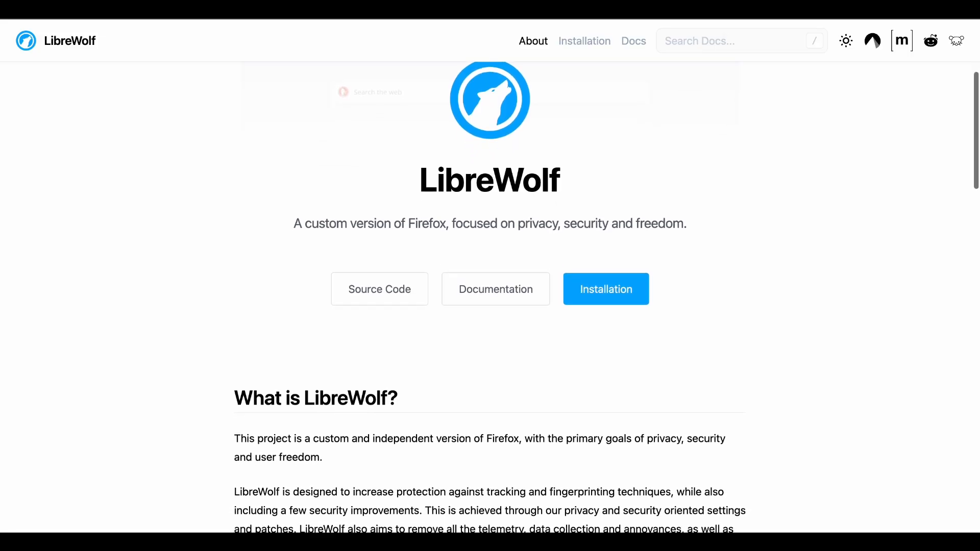
{"action": "scroll", "scroll_direction": "down", "scroll_amount": 3}
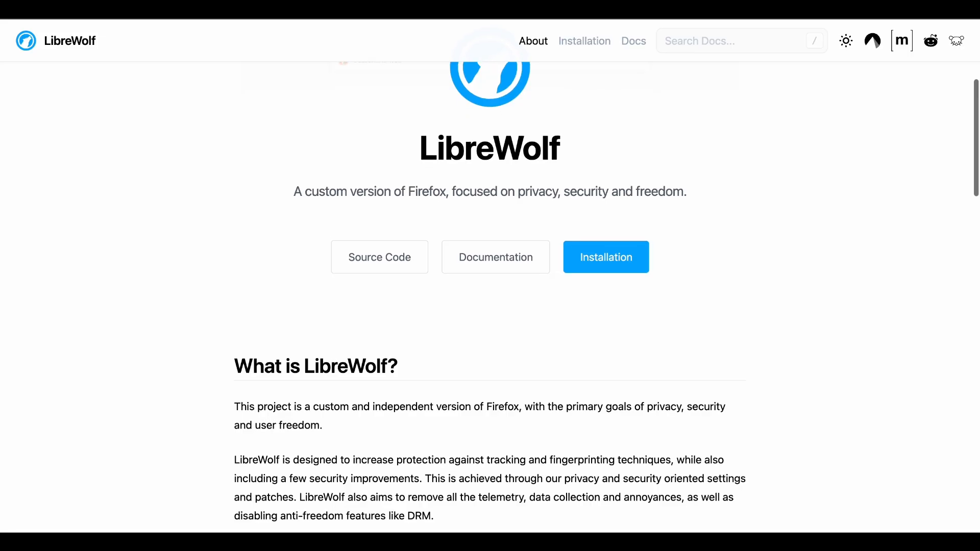
{"action": "scroll", "scroll_direction": "down", "scroll_amount": 3}
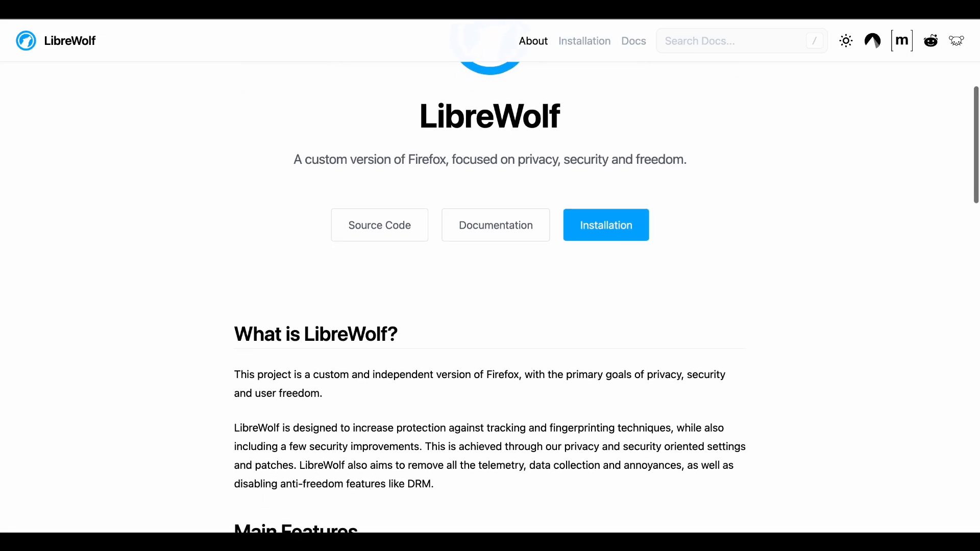
{"action": "scroll", "scroll_direction": "down", "scroll_amount": 3}
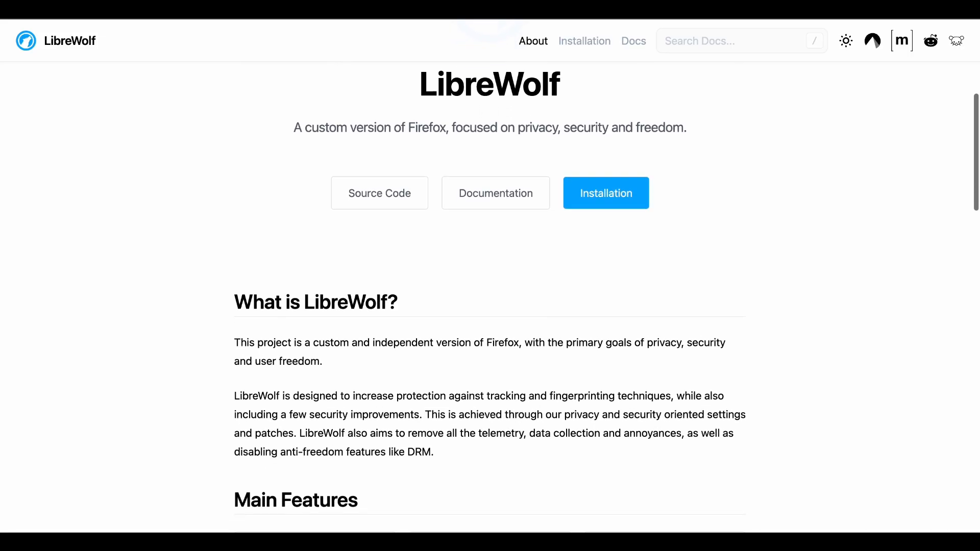
{"action": "scroll", "scroll_direction": "down", "scroll_amount": 3}
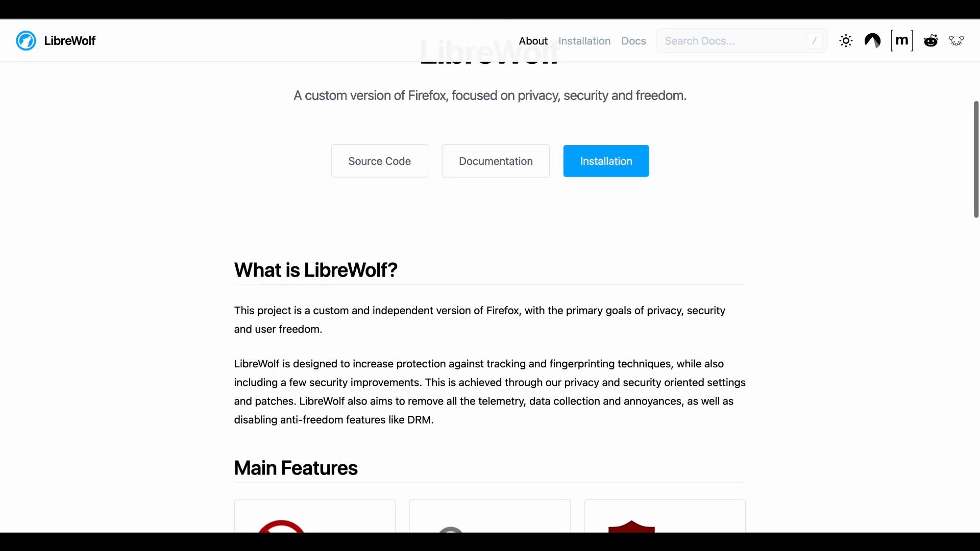
{"action": "scroll", "scroll_direction": "down", "scroll_amount": 3}
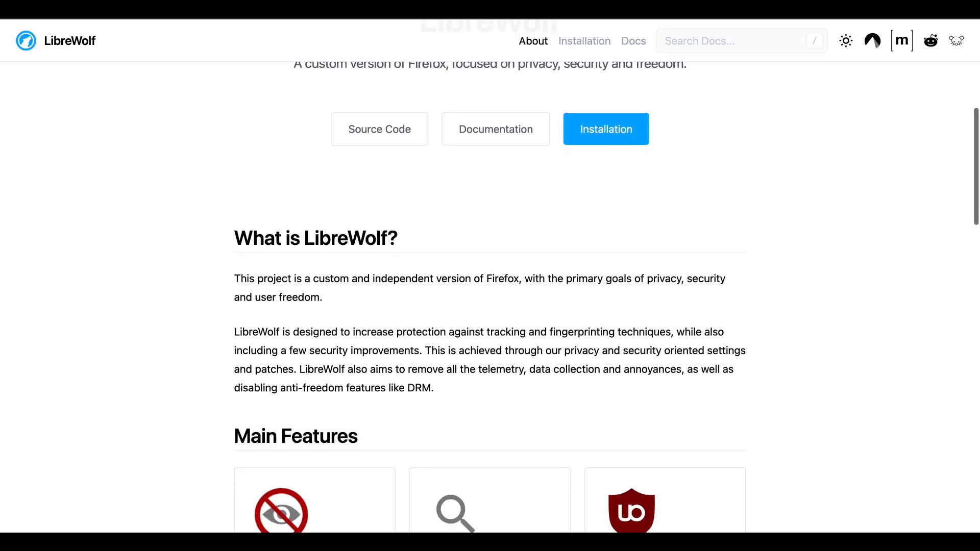
{"action": "scroll", "scroll_direction": "down", "scroll_amount": 3}
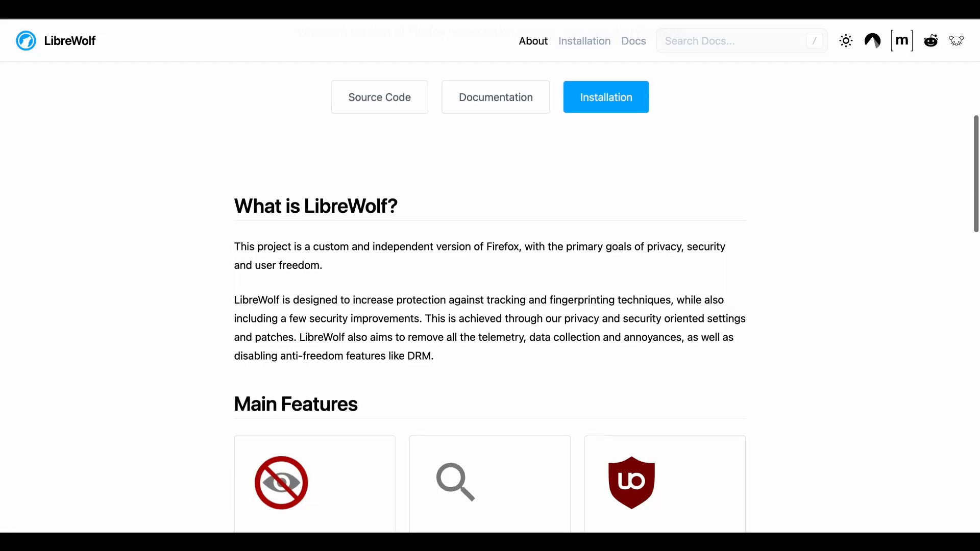
{"action": "scroll", "scroll_direction": "down", "scroll_amount": 3}
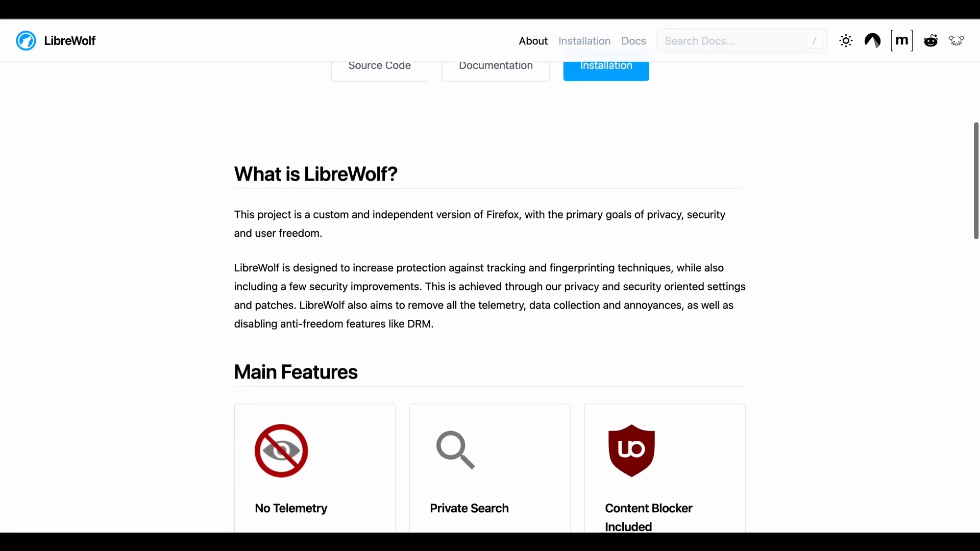
{"action": "scroll", "scroll_direction": "down", "scroll_amount": 3}
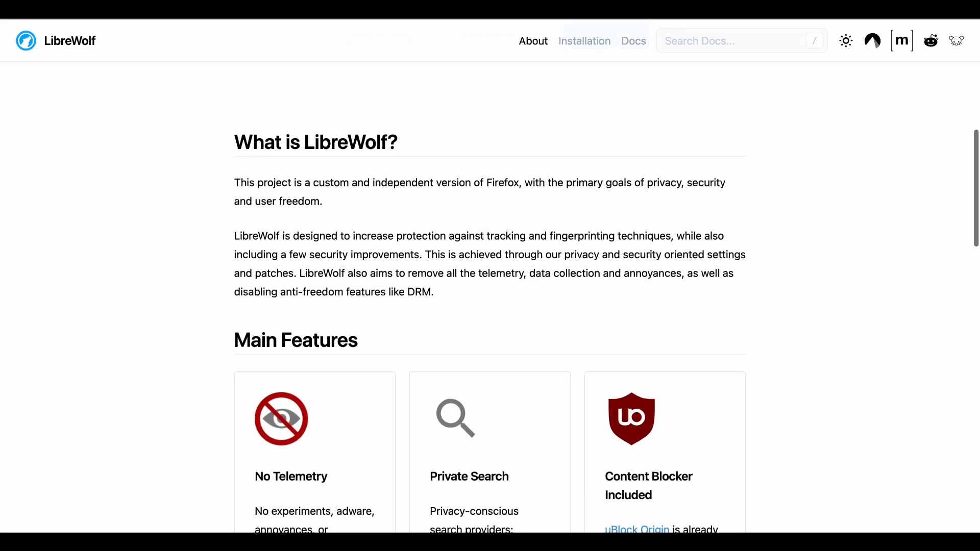
{"action": "scroll", "scroll_direction": "down", "scroll_amount": 3}
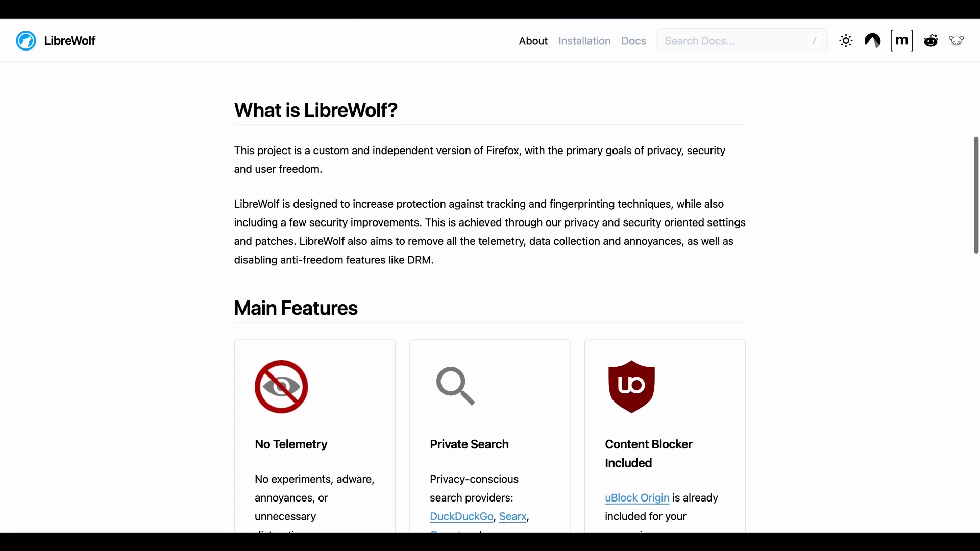
{"action": "scroll", "scroll_direction": "down", "scroll_amount": 3}
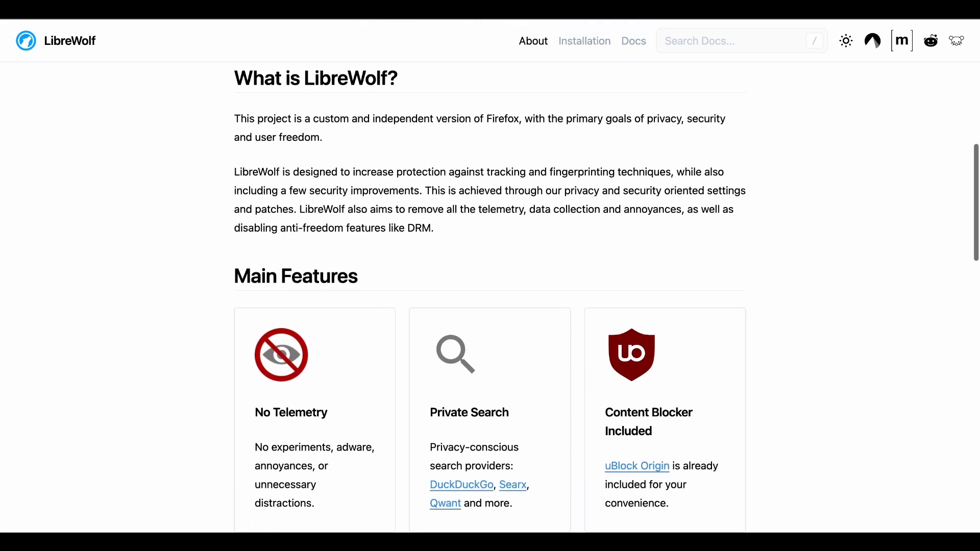
{"action": "scroll", "scroll_direction": "down", "scroll_amount": 3}
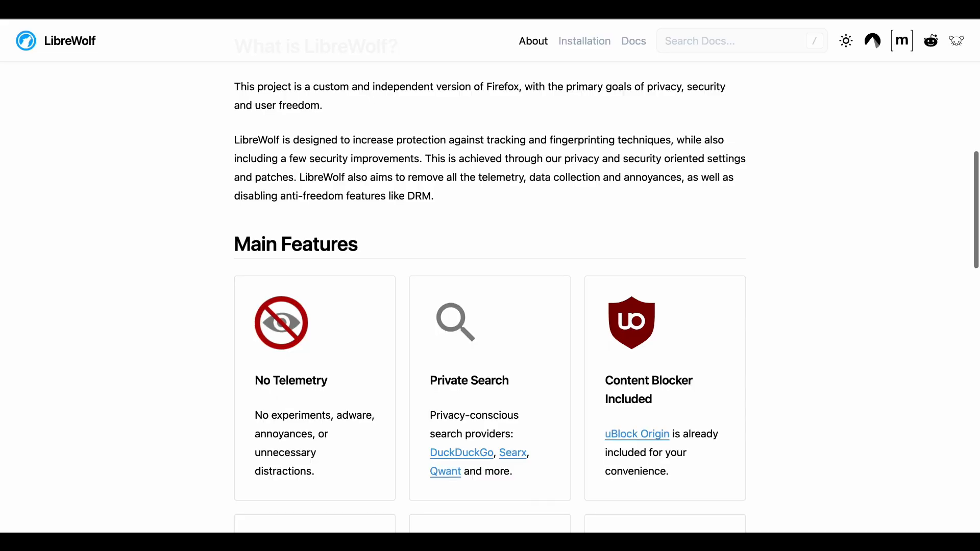
{"action": "scroll", "scroll_direction": "down", "scroll_amount": 3}
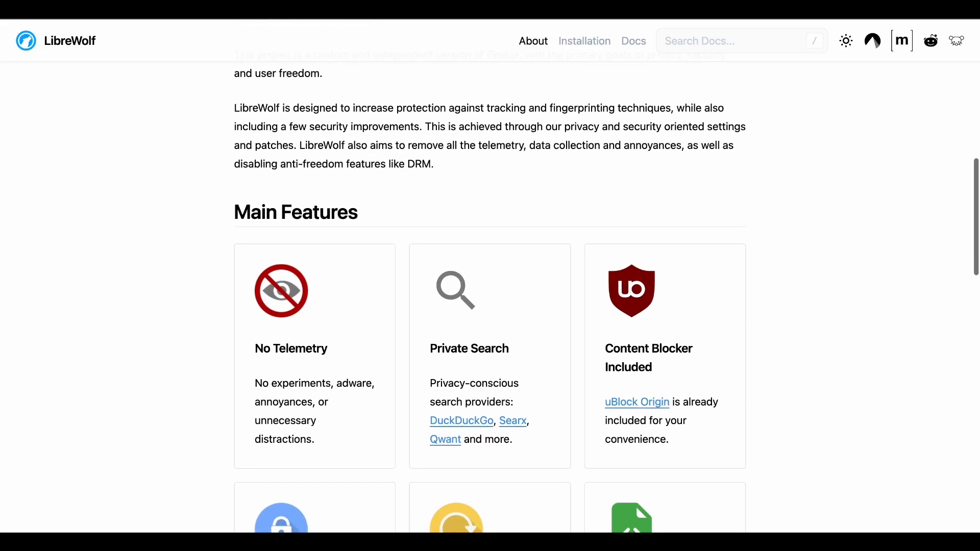
{"action": "scroll", "scroll_direction": "down", "scroll_amount": 3}
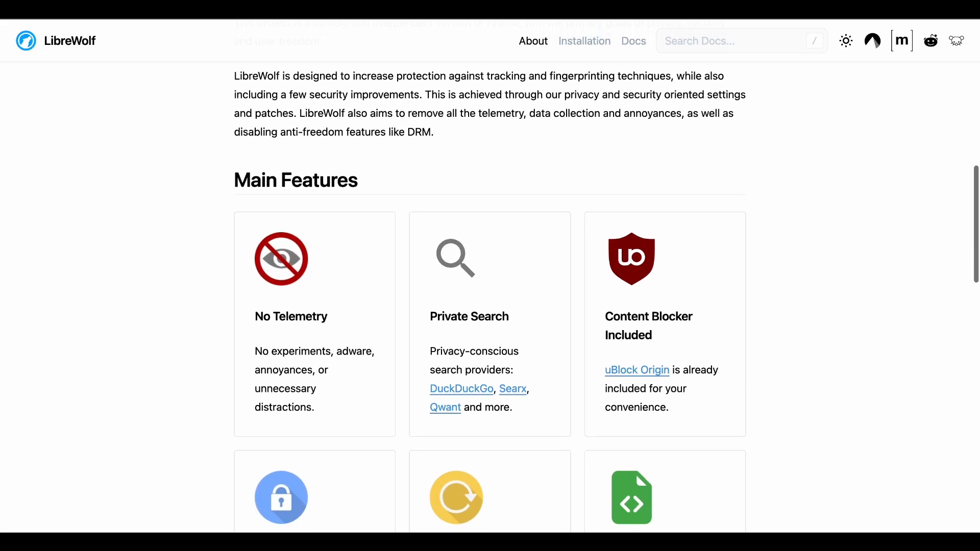
{"action": "scroll", "scroll_direction": "down", "scroll_amount": 3}
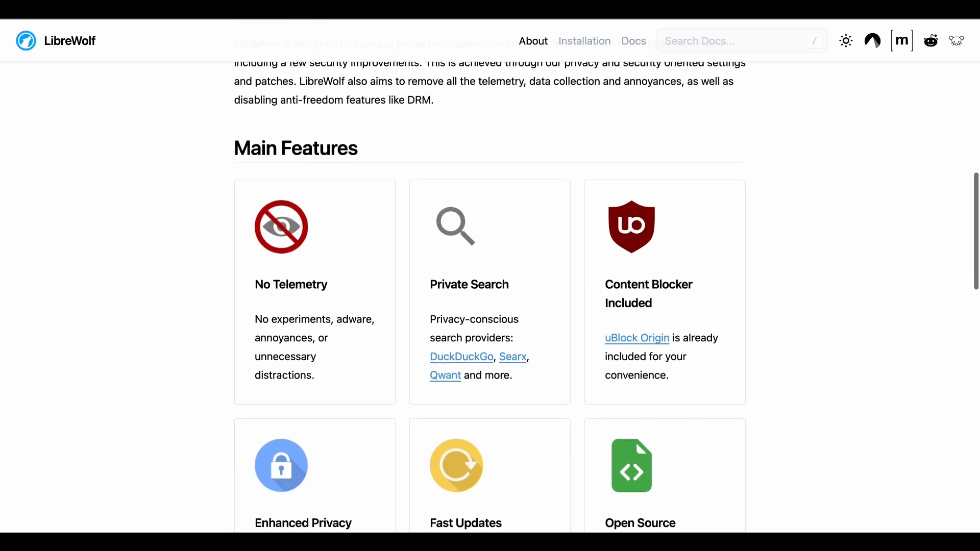
{"action": "scroll", "scroll_direction": "down", "scroll_amount": 3}
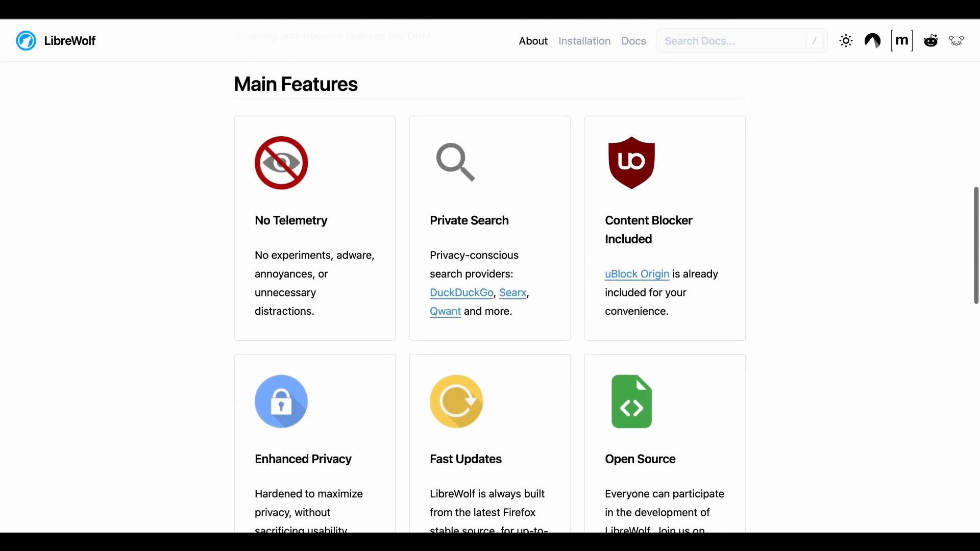
{"action": "scroll", "scroll_direction": "down", "scroll_amount": 3}
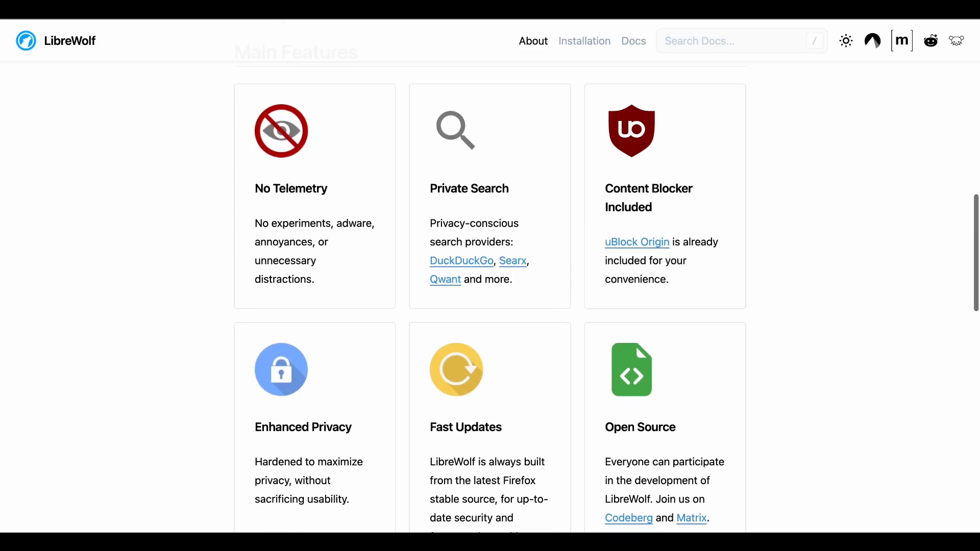
{"action": "scroll", "scroll_direction": "down", "scroll_amount": 3}
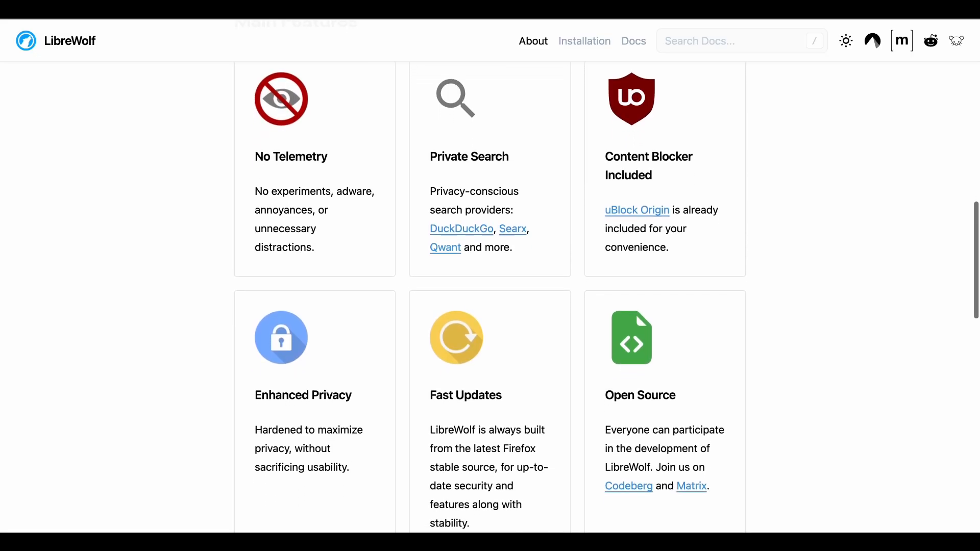
{"action": "scroll", "scroll_direction": "down", "scroll_amount": 3}
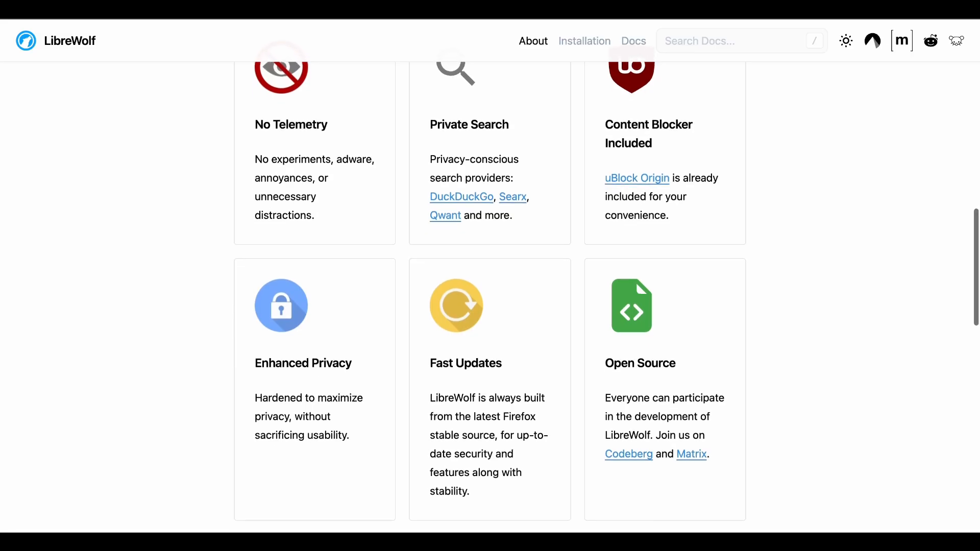
{"action": "scroll", "scroll_direction": "down", "scroll_amount": 3}
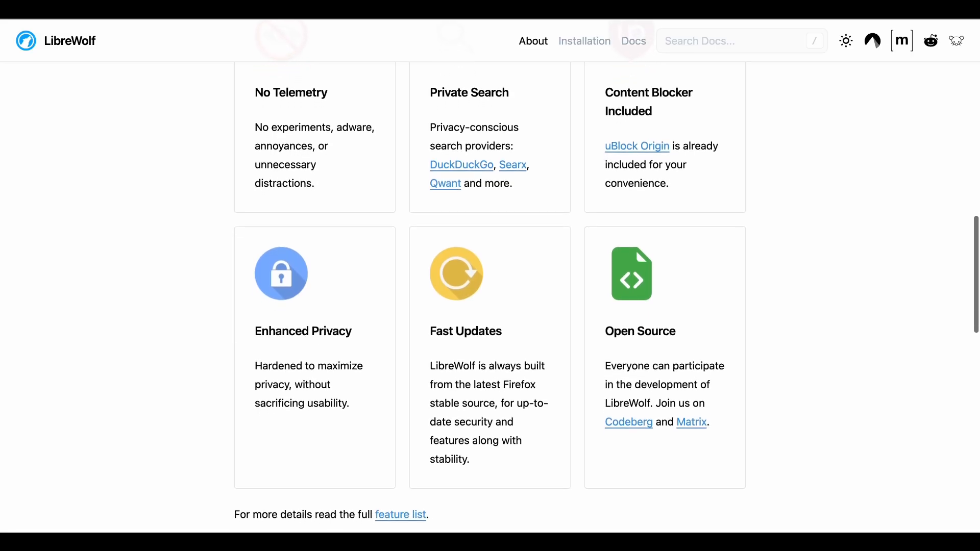
{"action": "scroll", "scroll_direction": "down", "scroll_amount": 3}
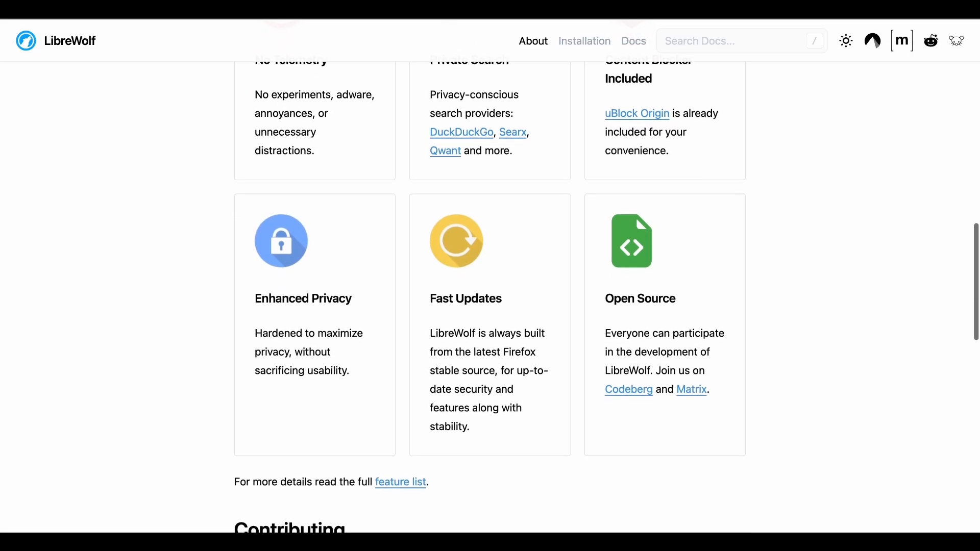
{"action": "scroll", "scroll_direction": "down", "scroll_amount": 3}
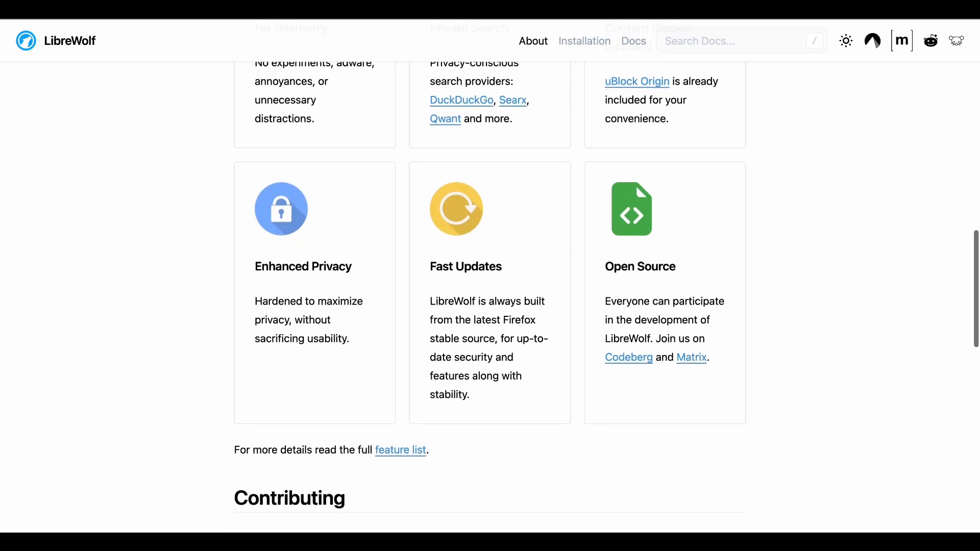
{"action": "scroll", "scroll_direction": "down", "scroll_amount": 3}
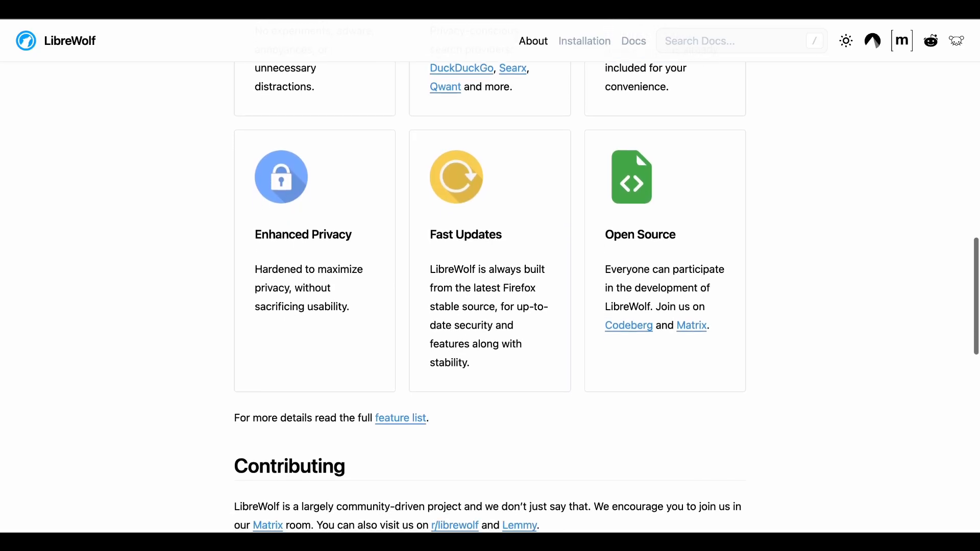
{"action": "scroll", "scroll_direction": "down", "scroll_amount": 3}
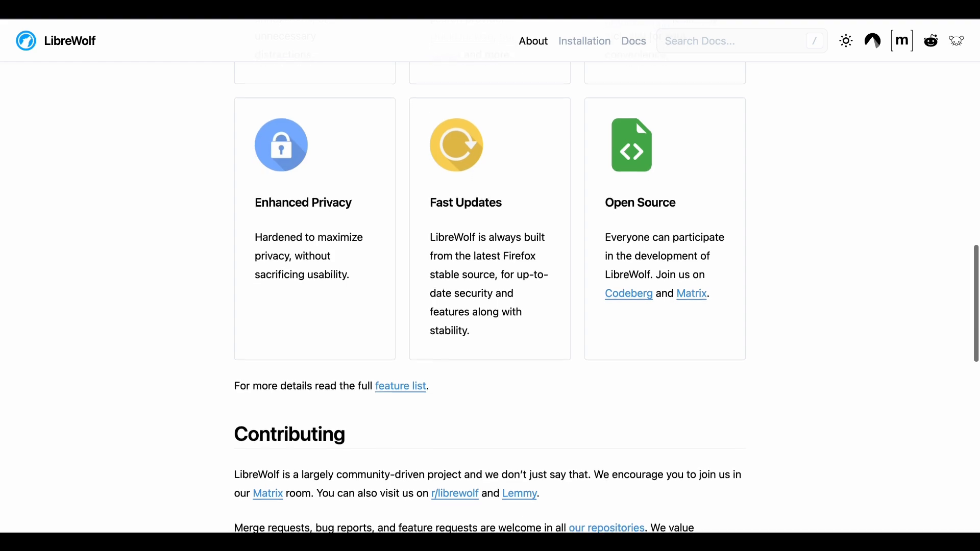
{"action": "scroll", "scroll_direction": "down", "scroll_amount": 3}
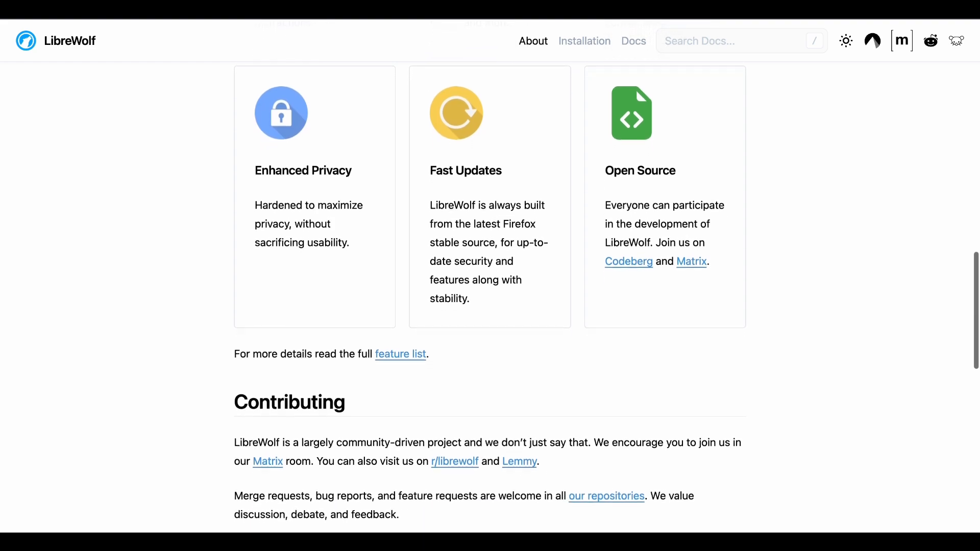
{"action": "scroll", "scroll_direction": "down", "scroll_amount": 3}
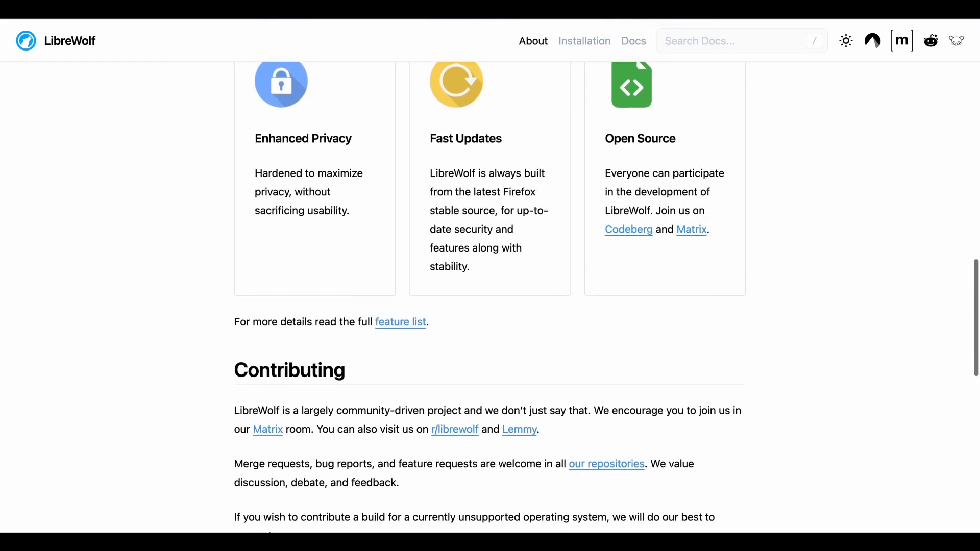
{"action": "scroll", "scroll_direction": "down", "scroll_amount": 3}
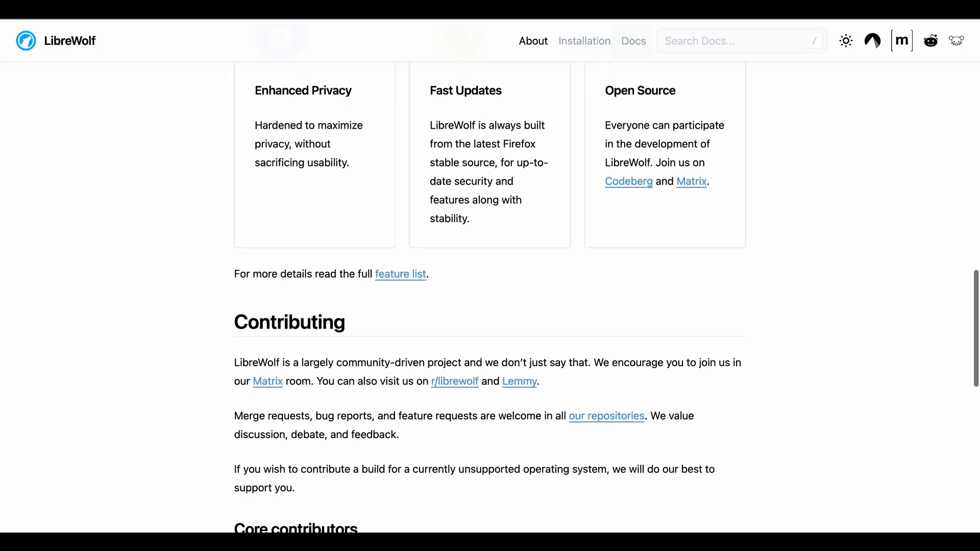
{"action": "scroll", "scroll_direction": "down", "scroll_amount": 3}
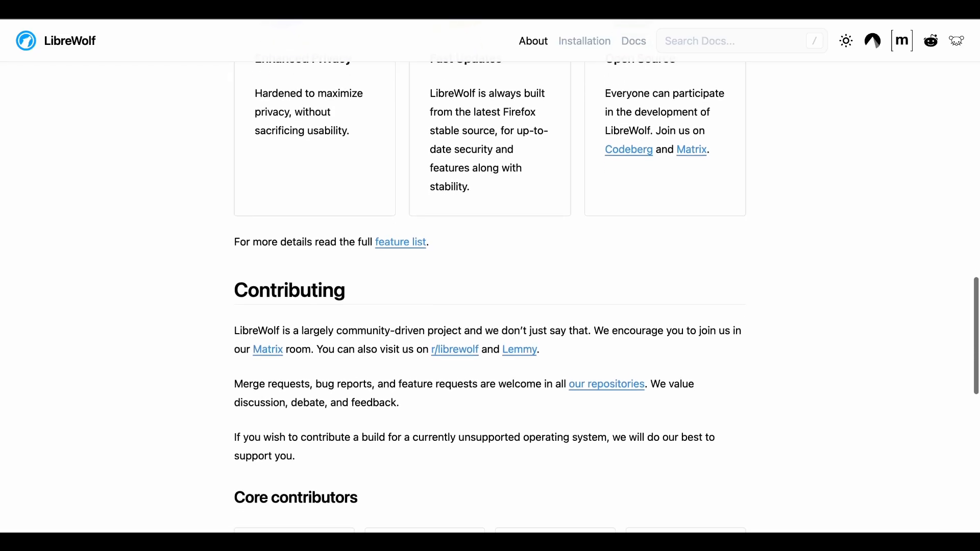
{"action": "scroll", "scroll_direction": "down", "scroll_amount": 3}
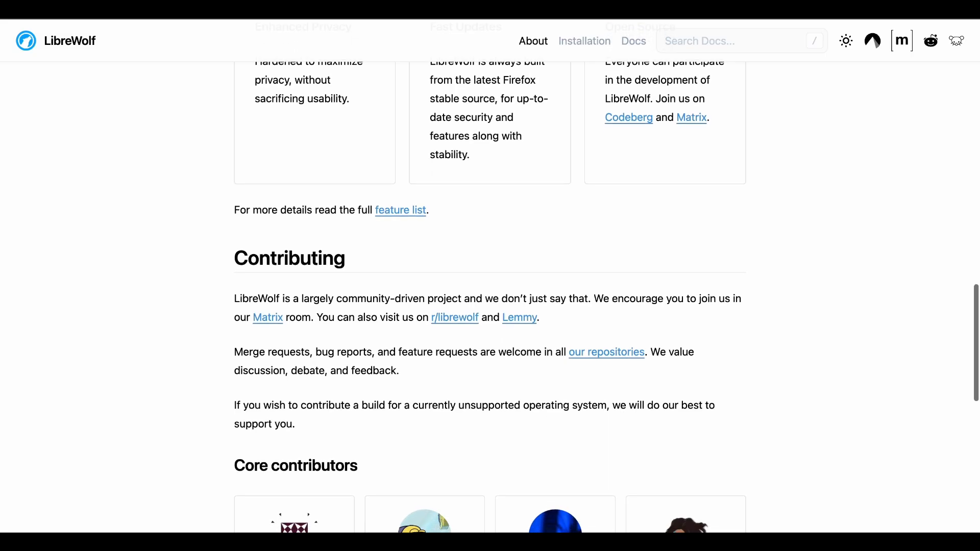
{"action": "scroll", "scroll_direction": "down", "scroll_amount": 3}
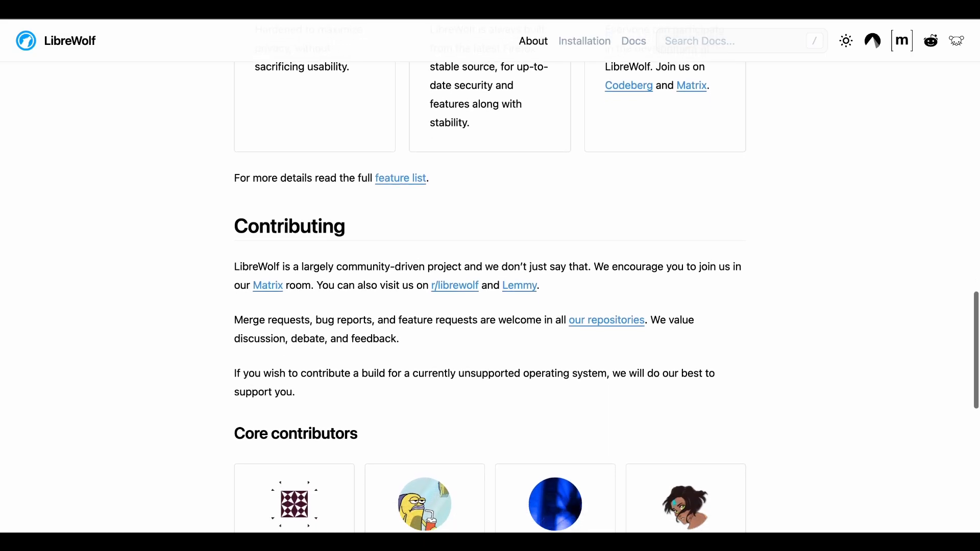
{"action": "scroll", "scroll_direction": "down", "scroll_amount": 3}
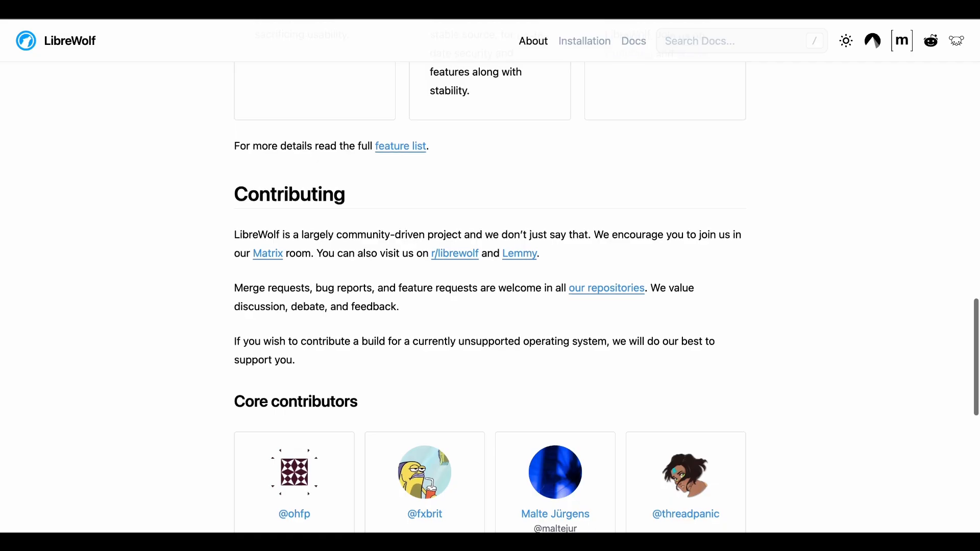
{"action": "scroll", "scroll_direction": "down", "scroll_amount": 3}
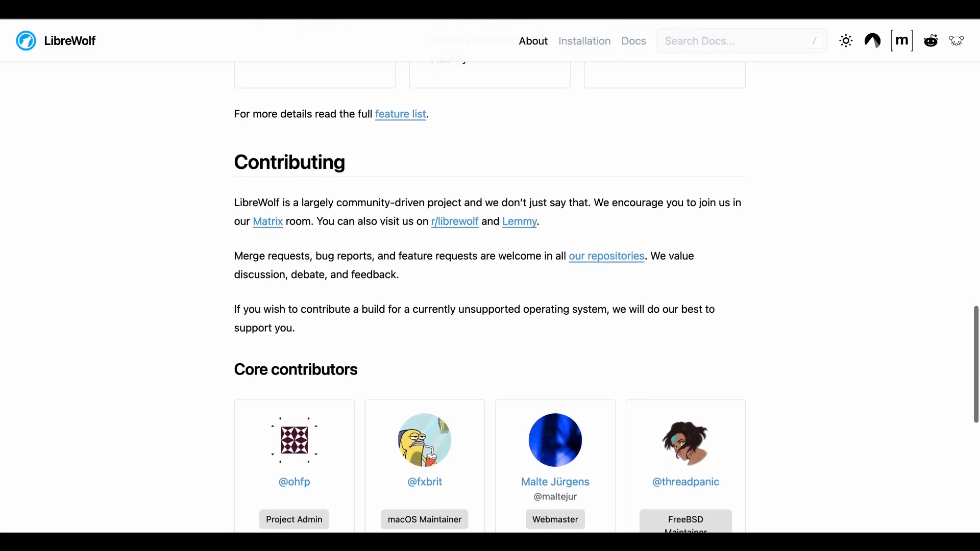
{"action": "scroll", "scroll_direction": "down", "scroll_amount": 3}
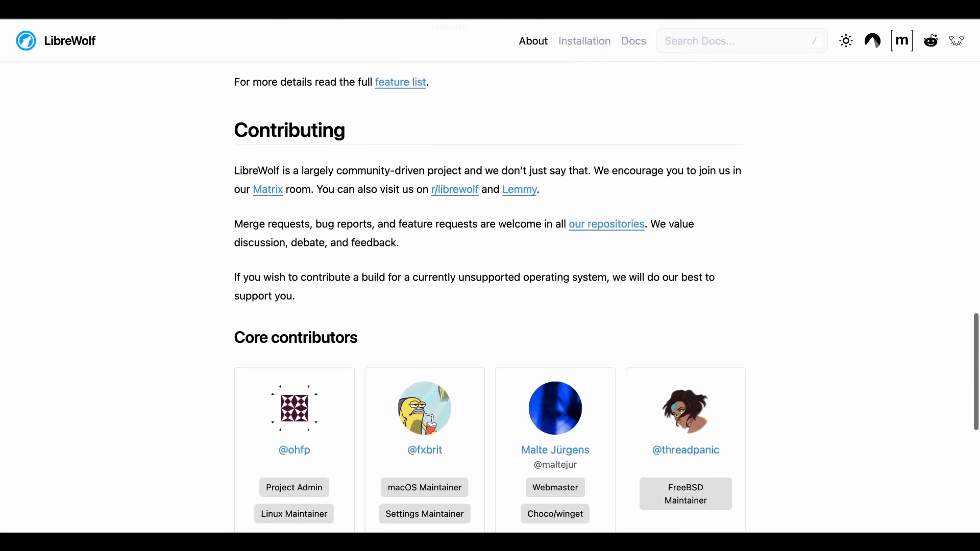
{"action": "scroll", "scroll_direction": "down", "scroll_amount": 3}
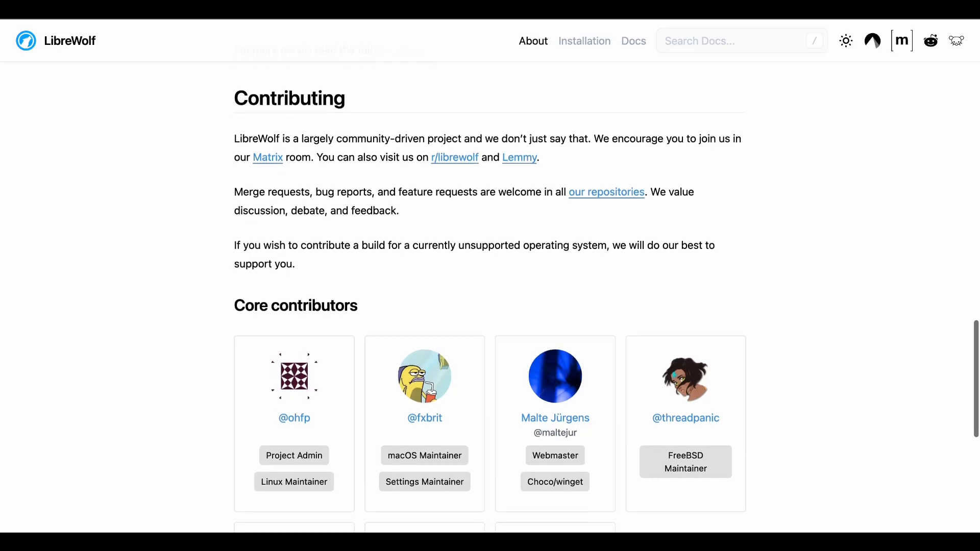
{"action": "scroll", "scroll_direction": "down", "scroll_amount": 3}
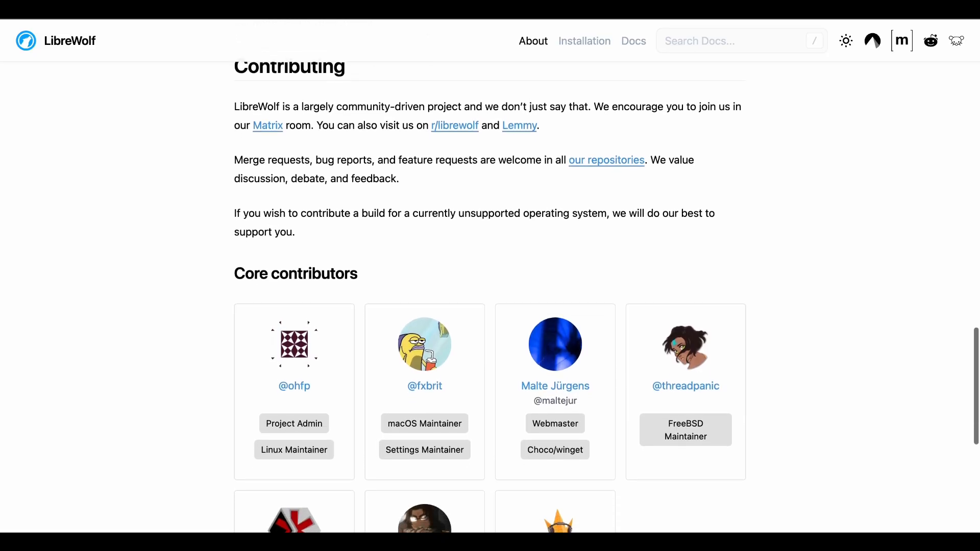
{"action": "scroll", "scroll_direction": "down", "scroll_amount": 3}
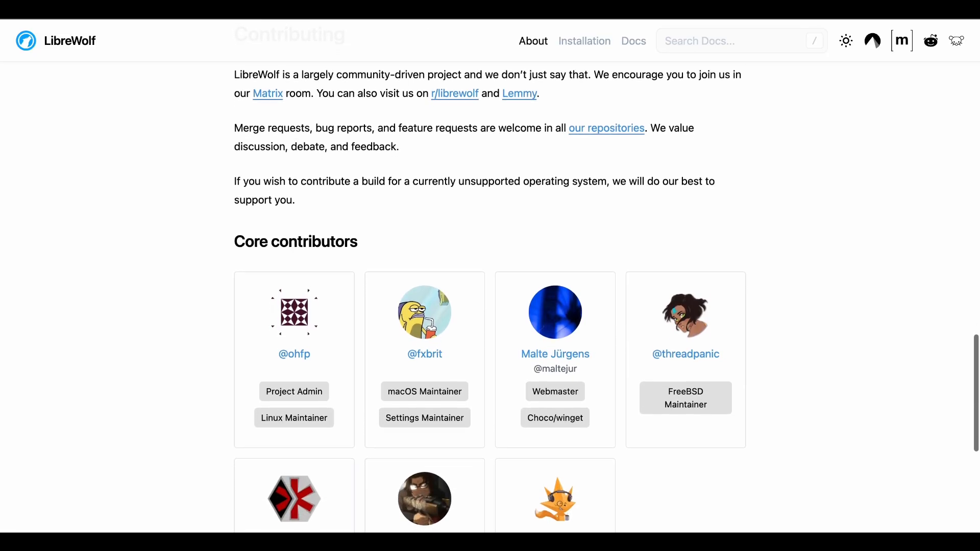
{"action": "scroll", "scroll_direction": "down", "scroll_amount": 3}
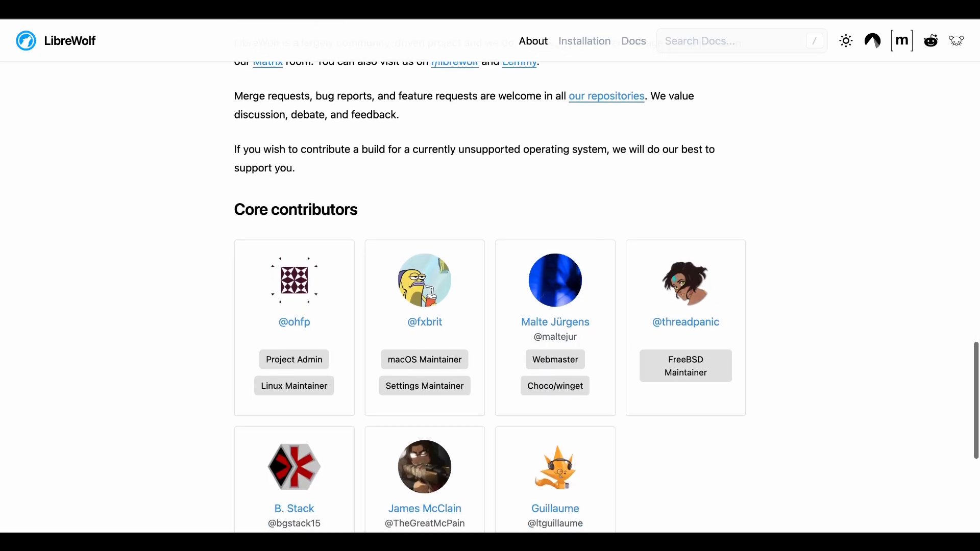
{"action": "scroll", "scroll_direction": "down", "scroll_amount": 3}
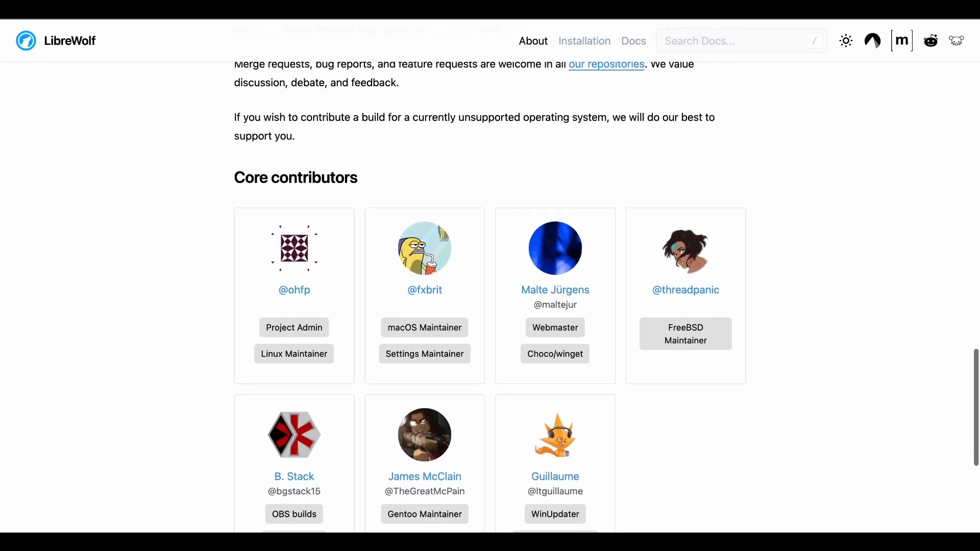